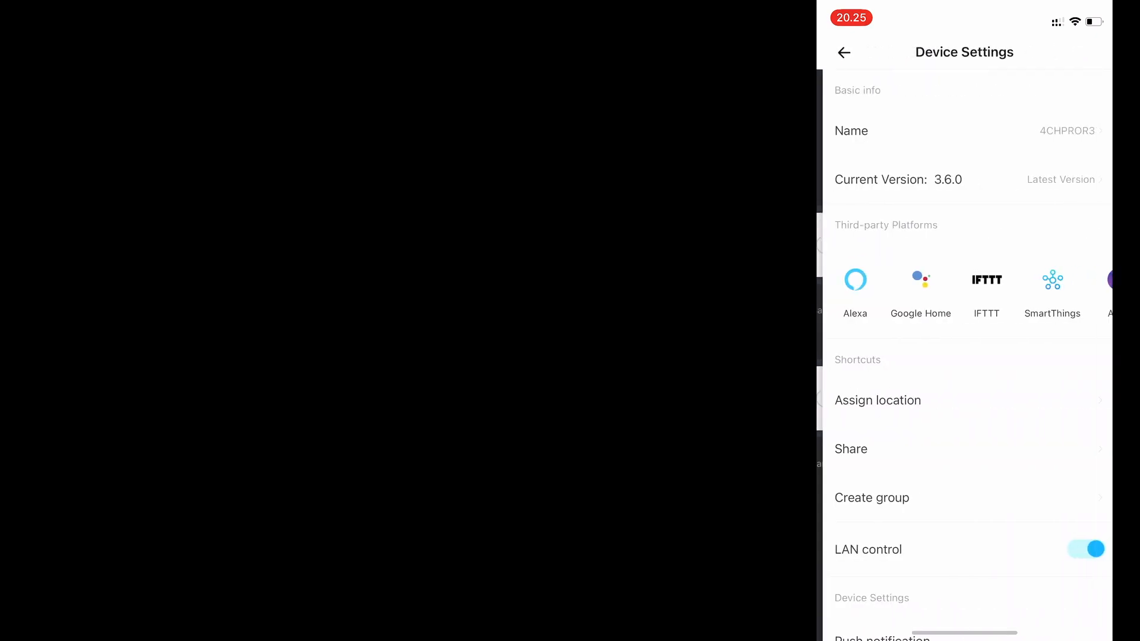
In Inching Settings, change each 4CHPROR3 channel's inching duration from 1 sec to 0.5 sec
scroll(up, 3)
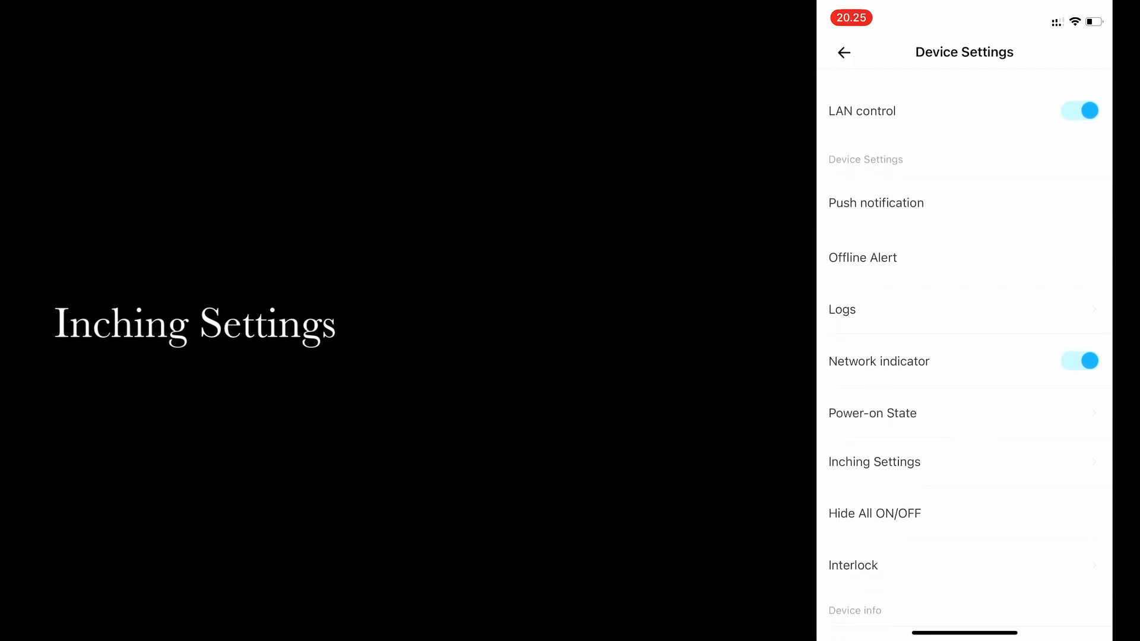
click(874, 462)
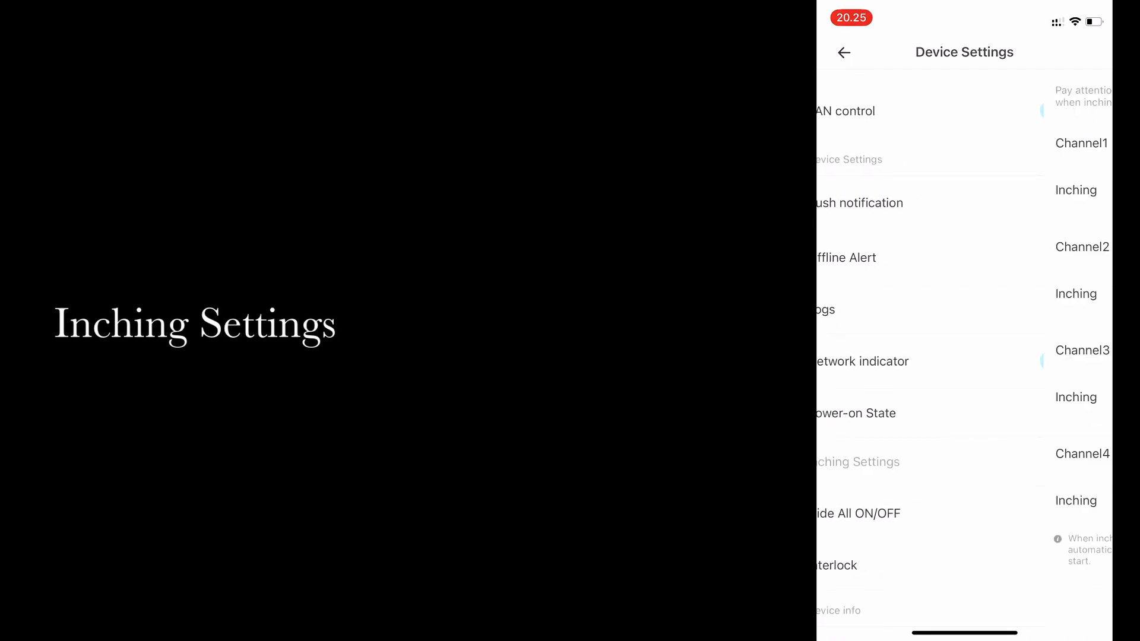
click(857, 461)
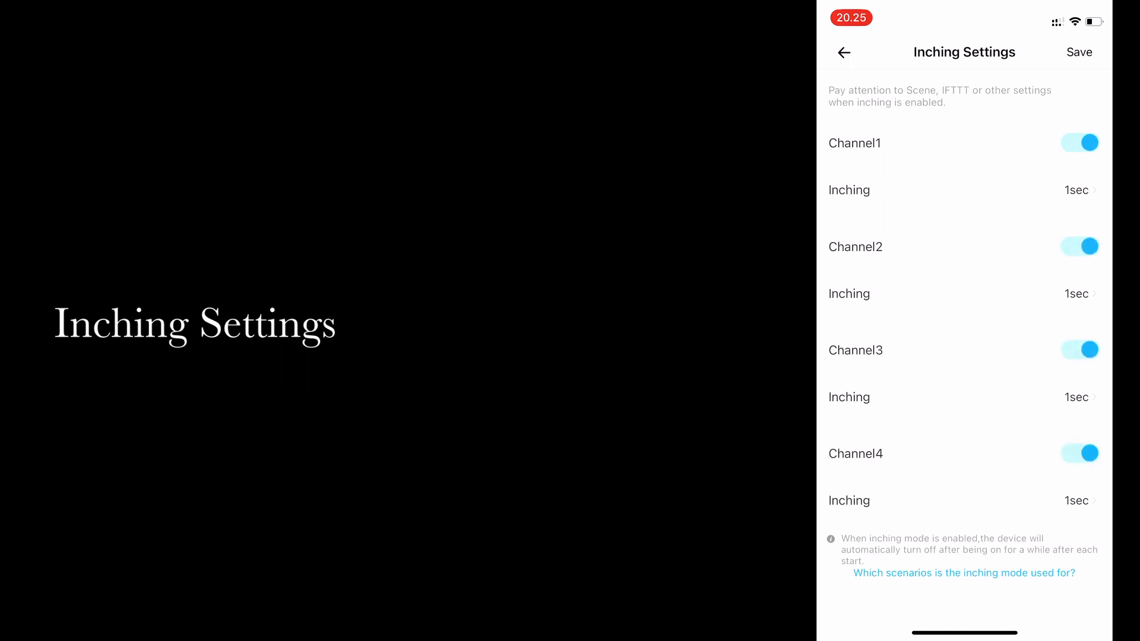
click(1077, 190)
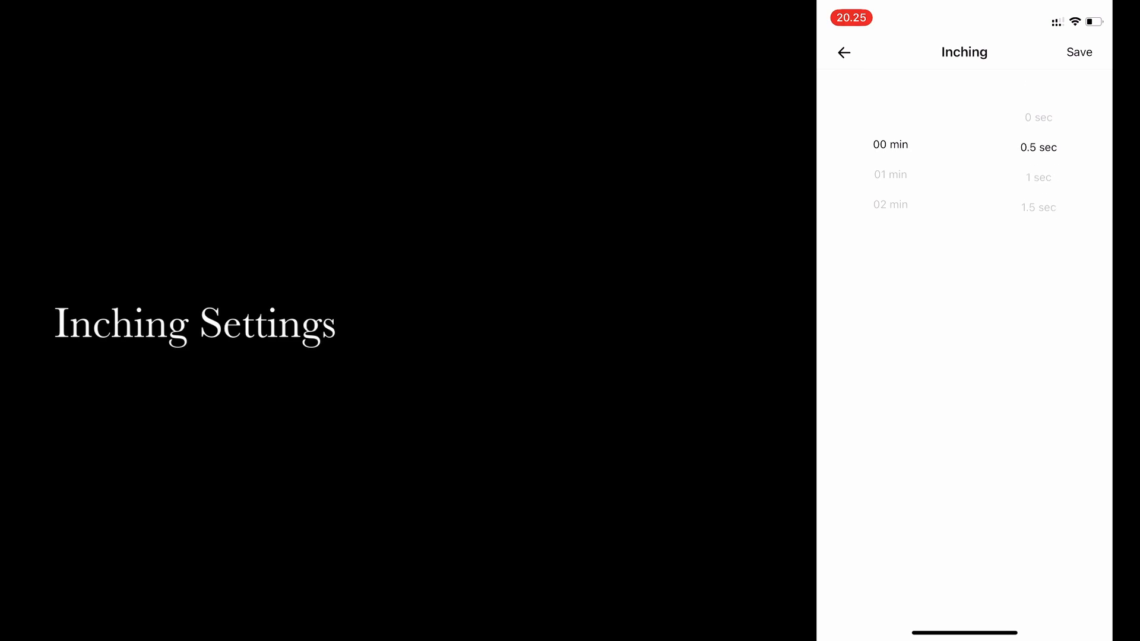
click(1079, 53)
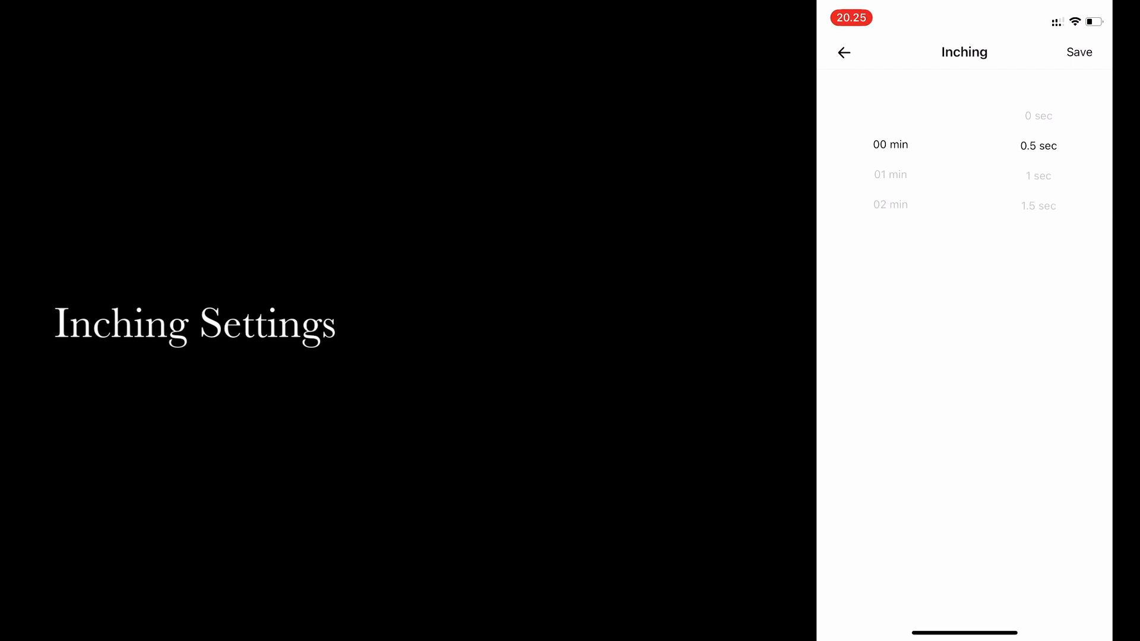
scroll(up, 3)
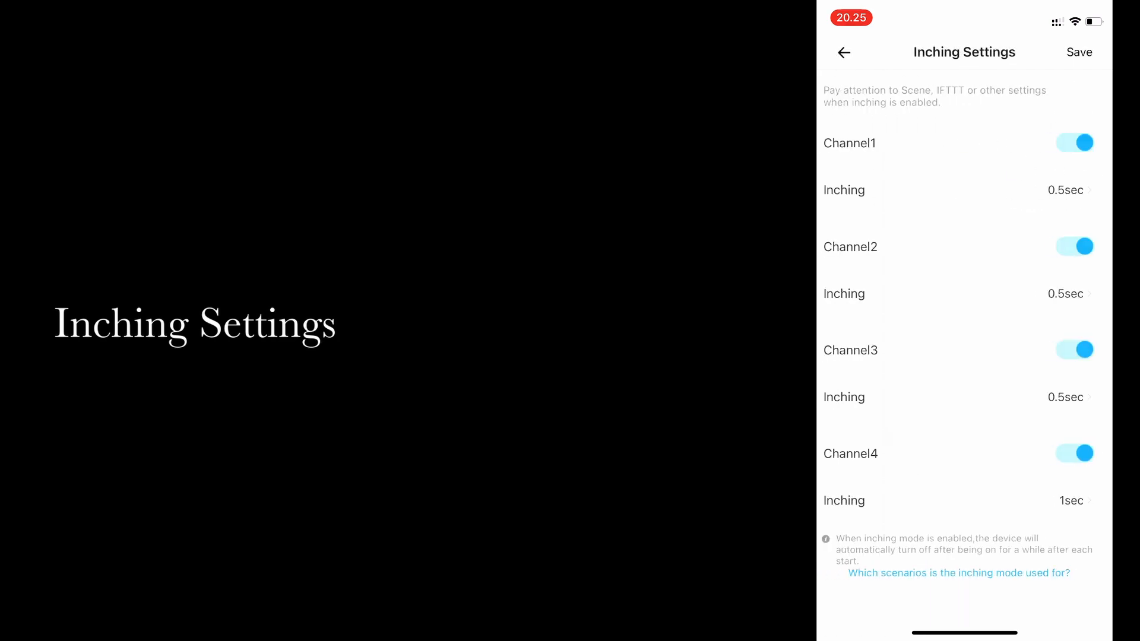
click(945, 190)
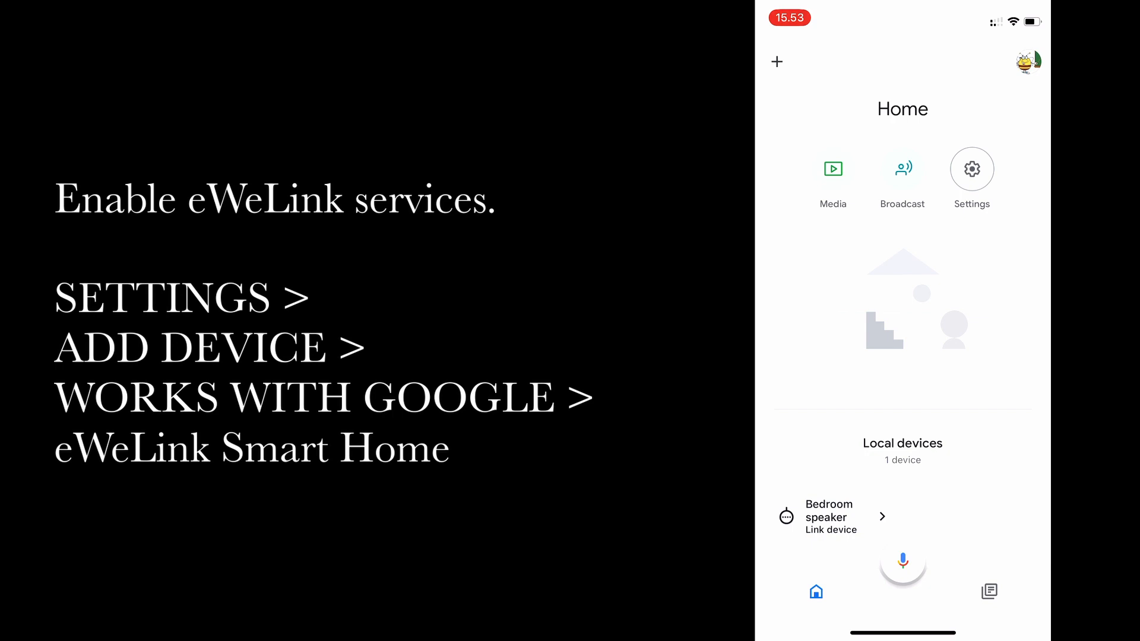
From Google Home settings, add a 'Works with Google' service and choose eWeLink Smart Home via search 'wel'
click(776, 61)
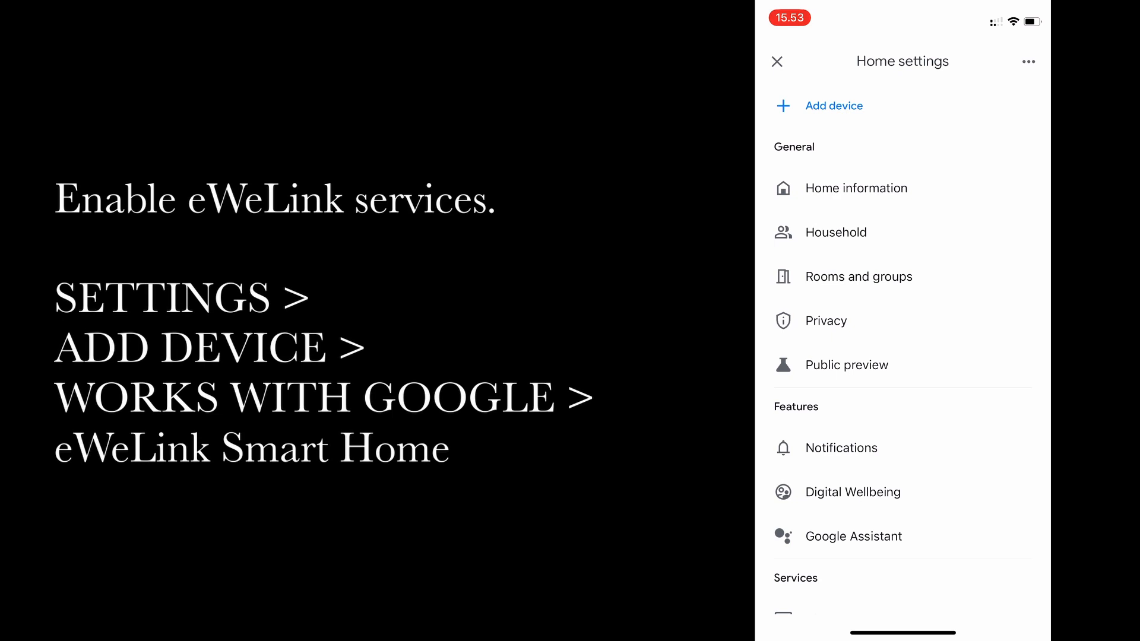
click(833, 106)
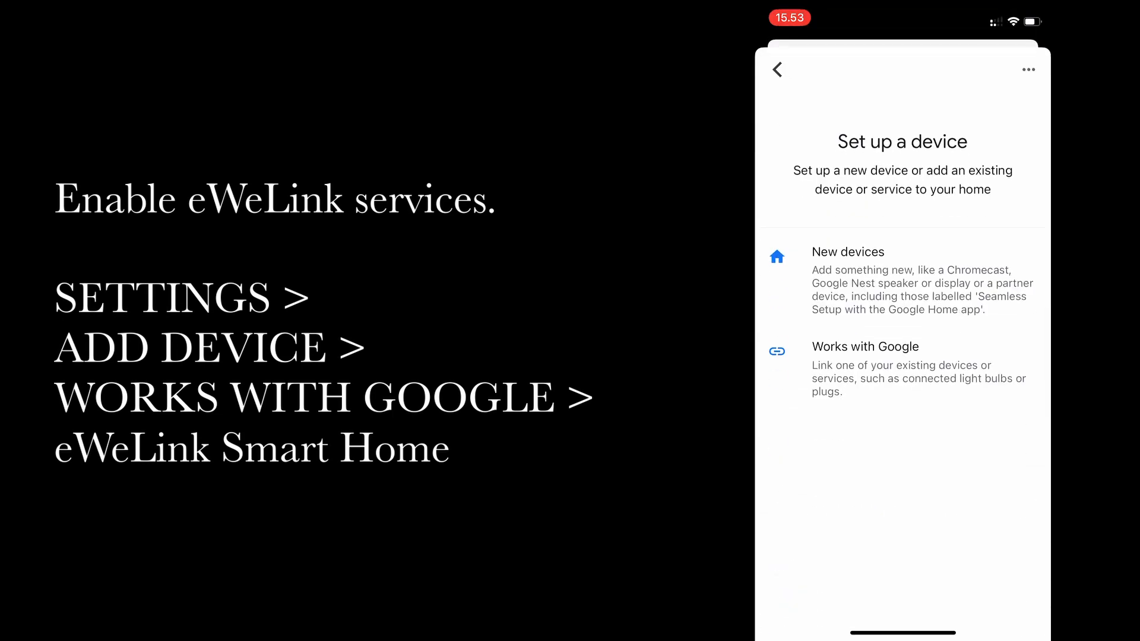
click(865, 346)
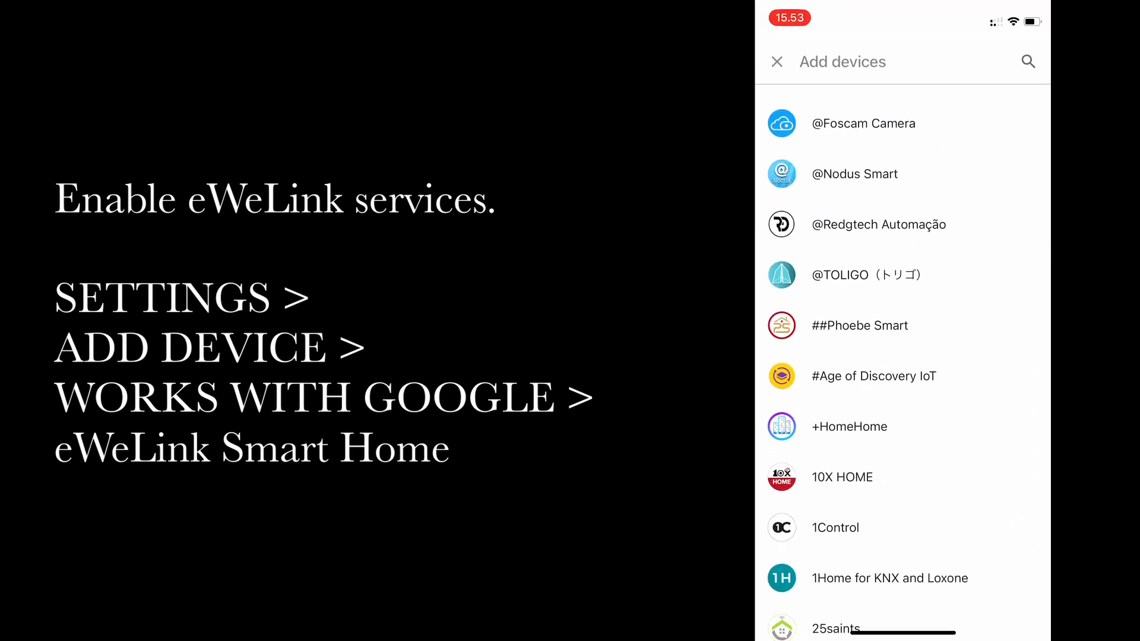
text(w)
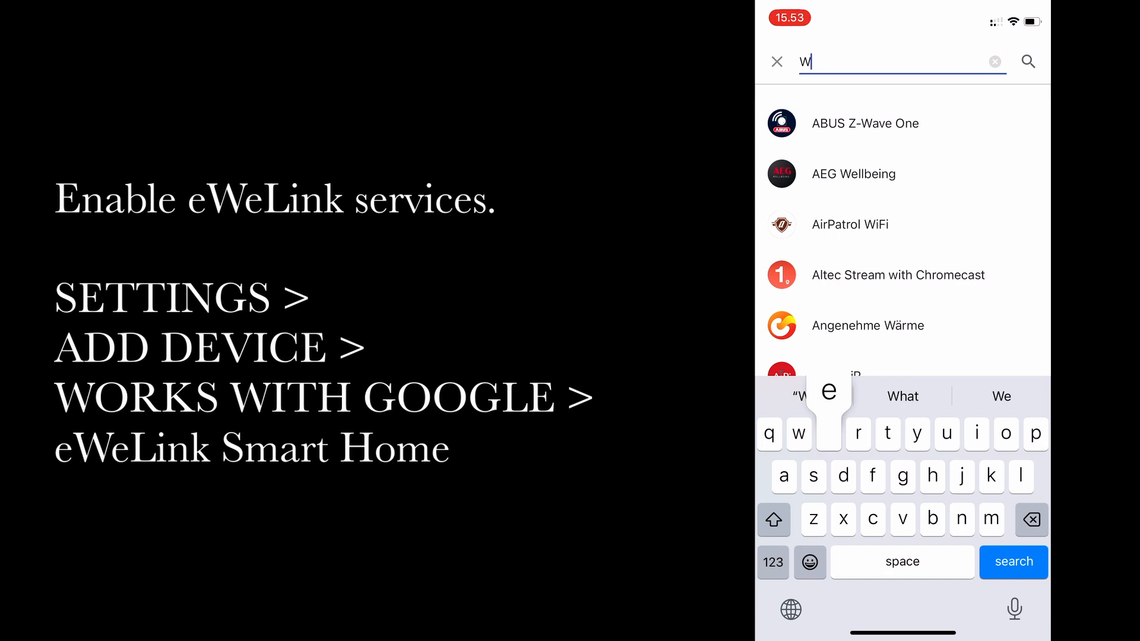
text(el)
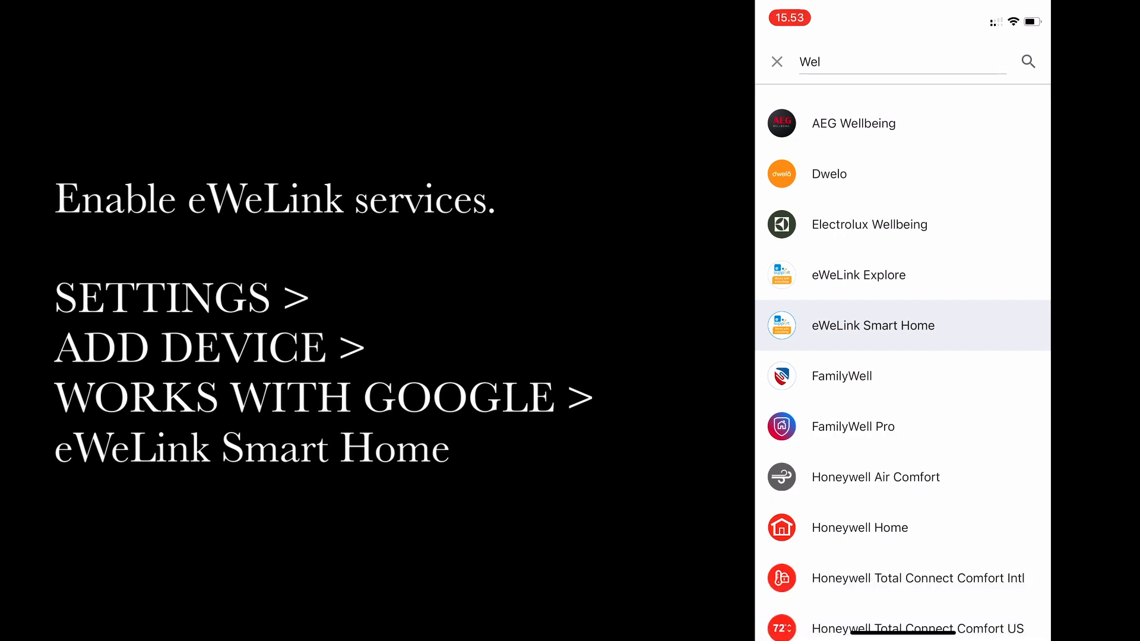
click(873, 325)
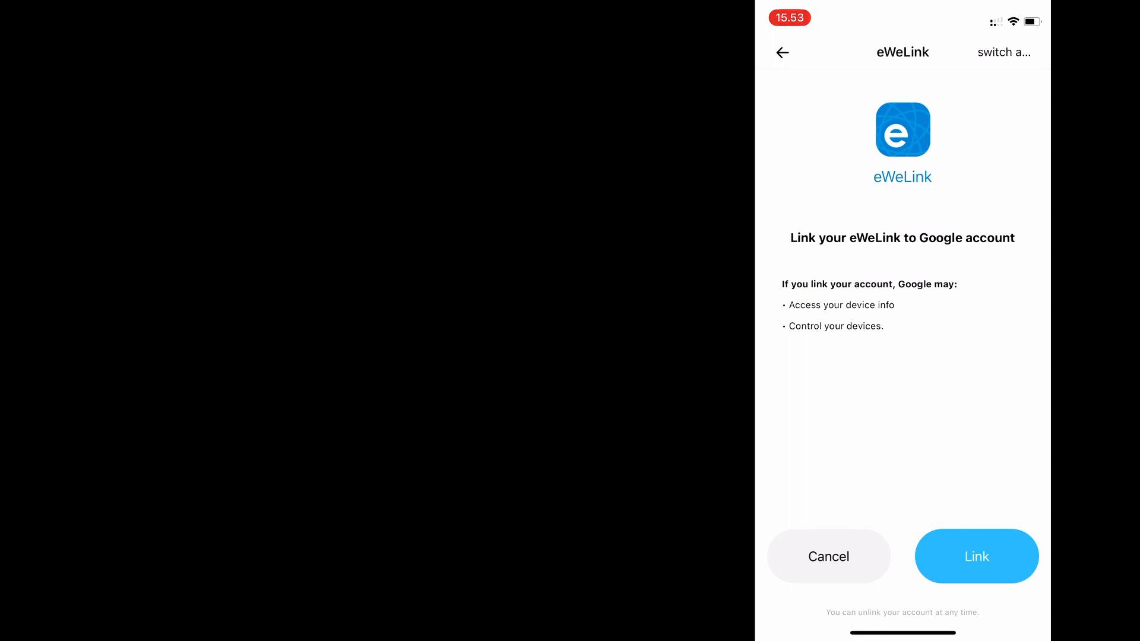
Authorise linking the eWeLink account, then view its 3 linked devices
click(976, 556)
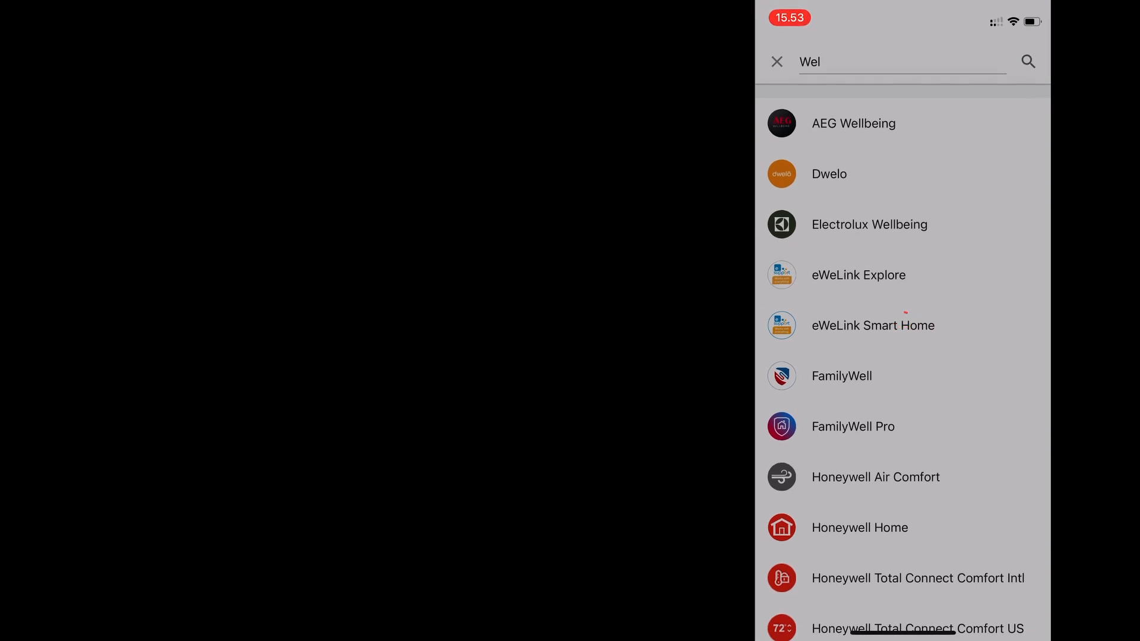
click(873, 325)
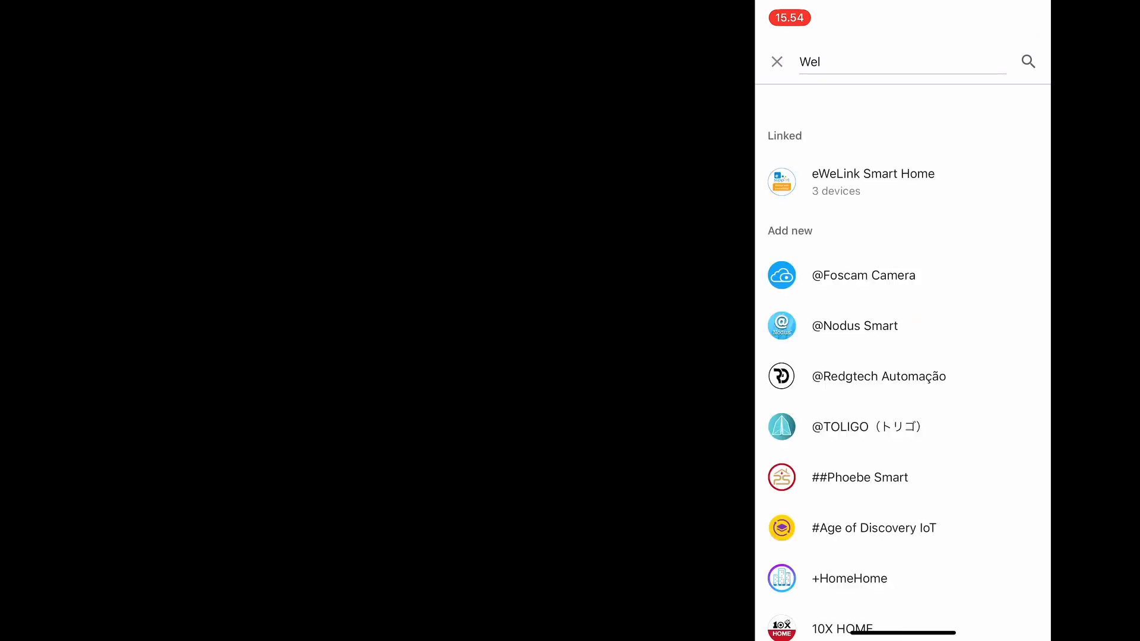
click(872, 182)
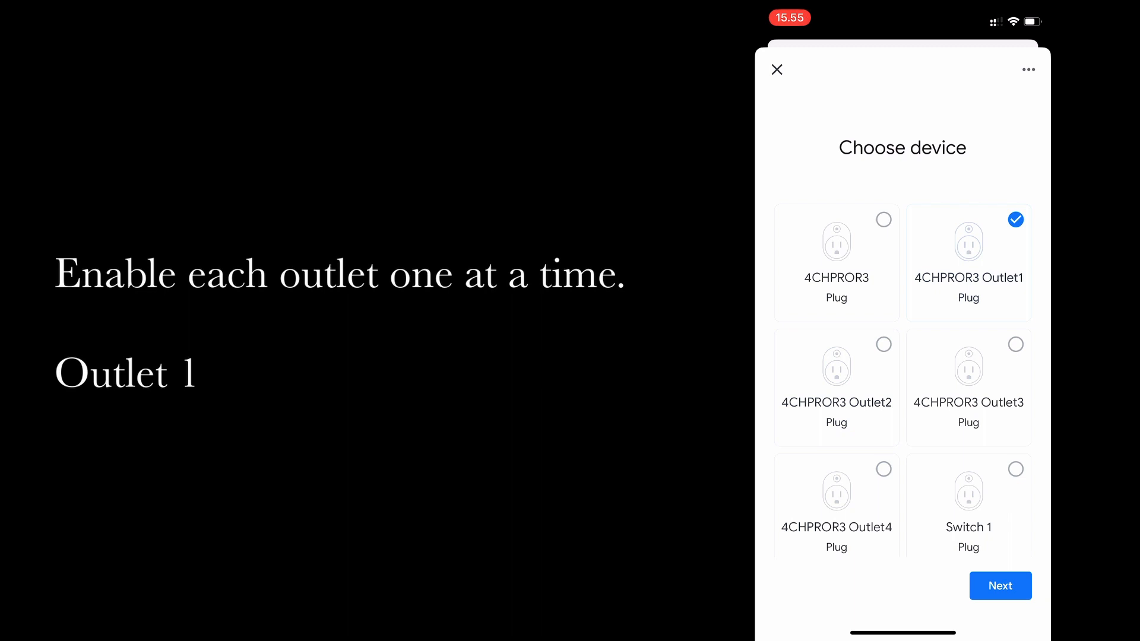
Add 4CHPROR3 Outlet1 and Outlet2 to the Home home and assign each a room
click(999, 585)
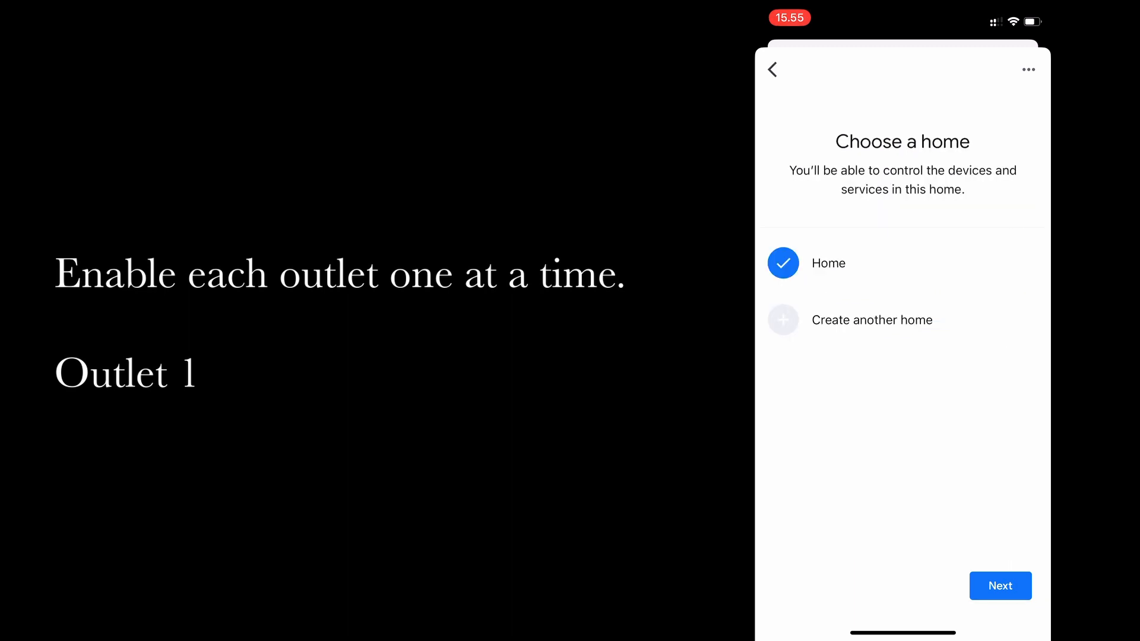
click(999, 586)
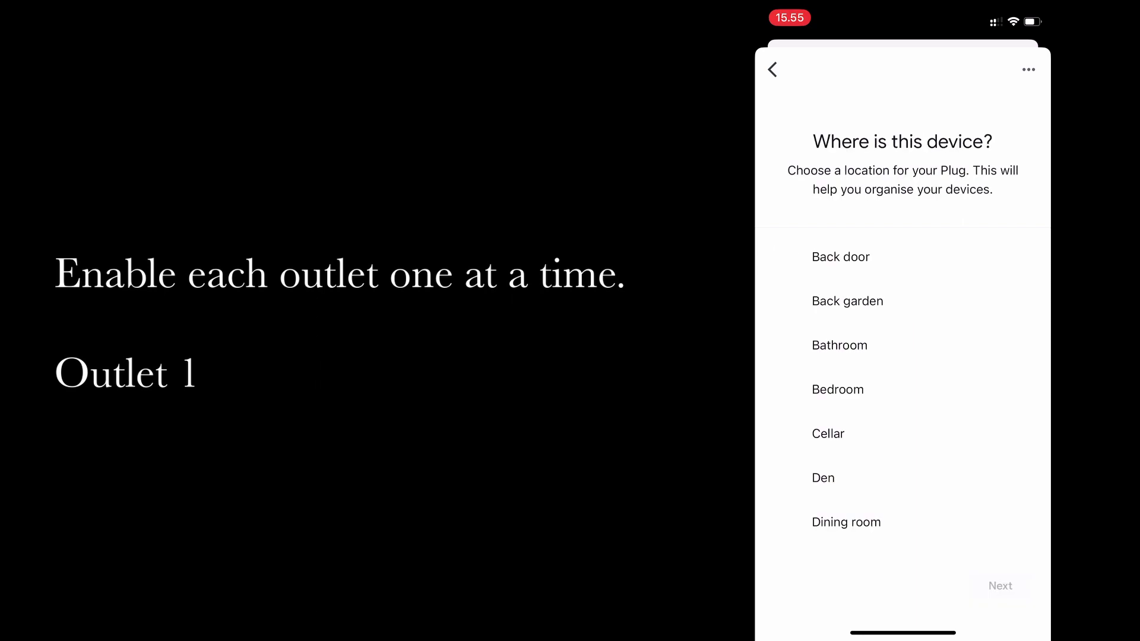
click(845, 523)
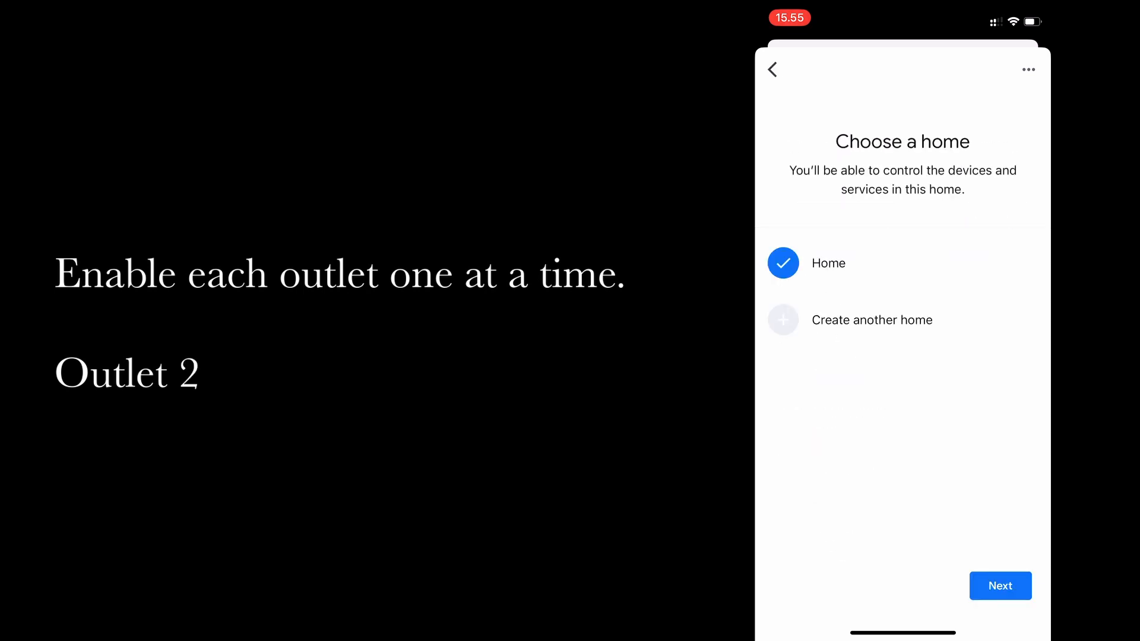
click(999, 585)
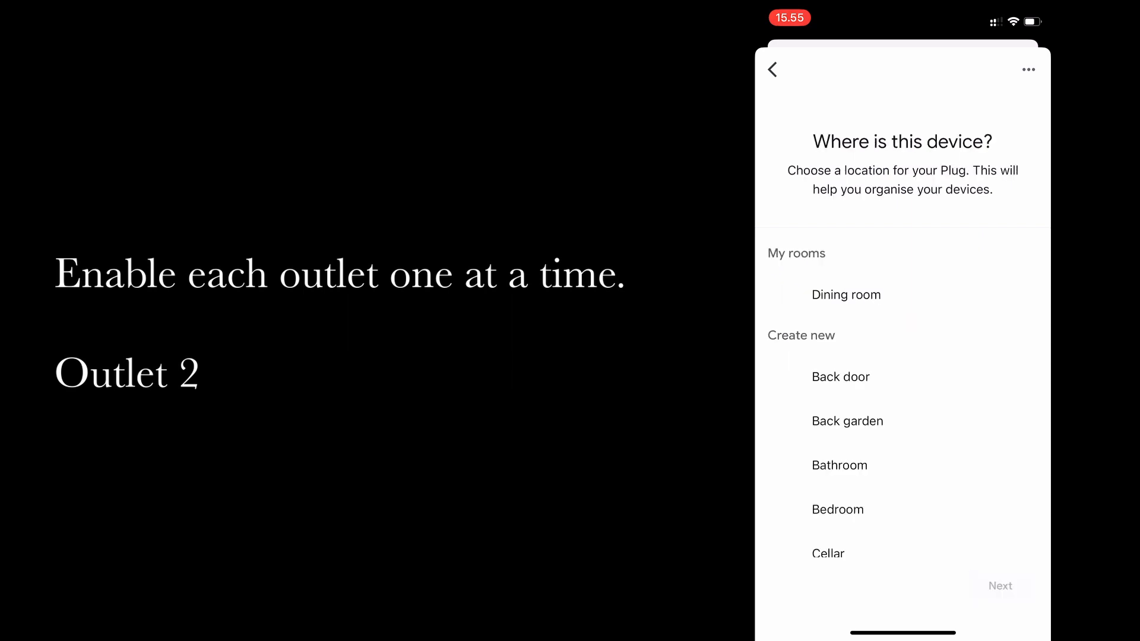
click(845, 294)
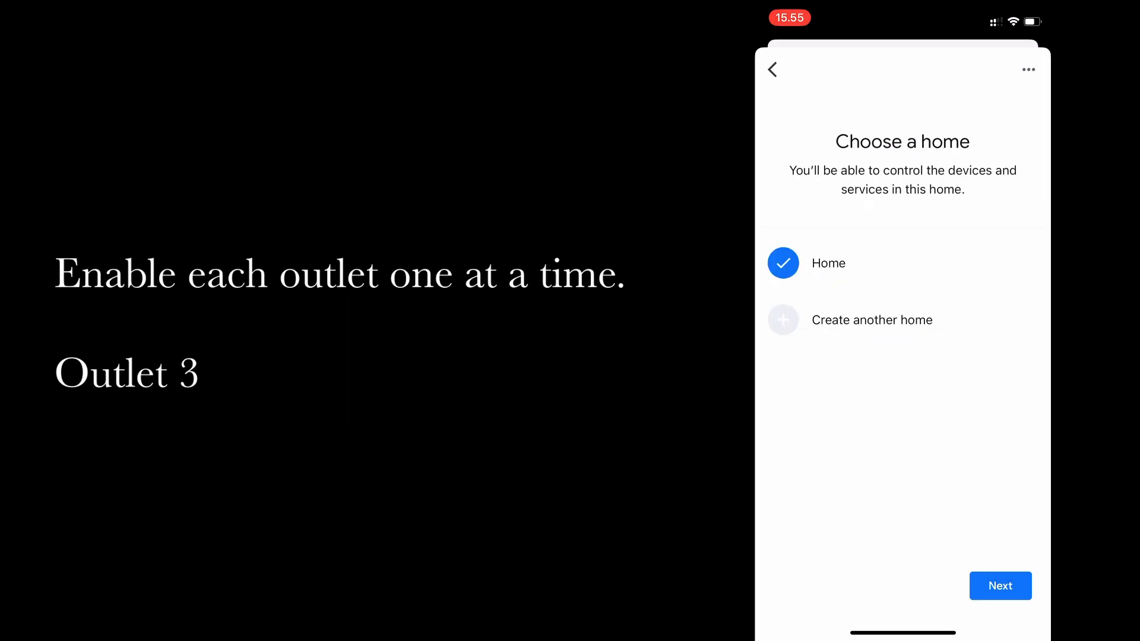
Add 4CHPROR3 Outlet3 and Outlet4 to the Home home and assign each a room
click(999, 585)
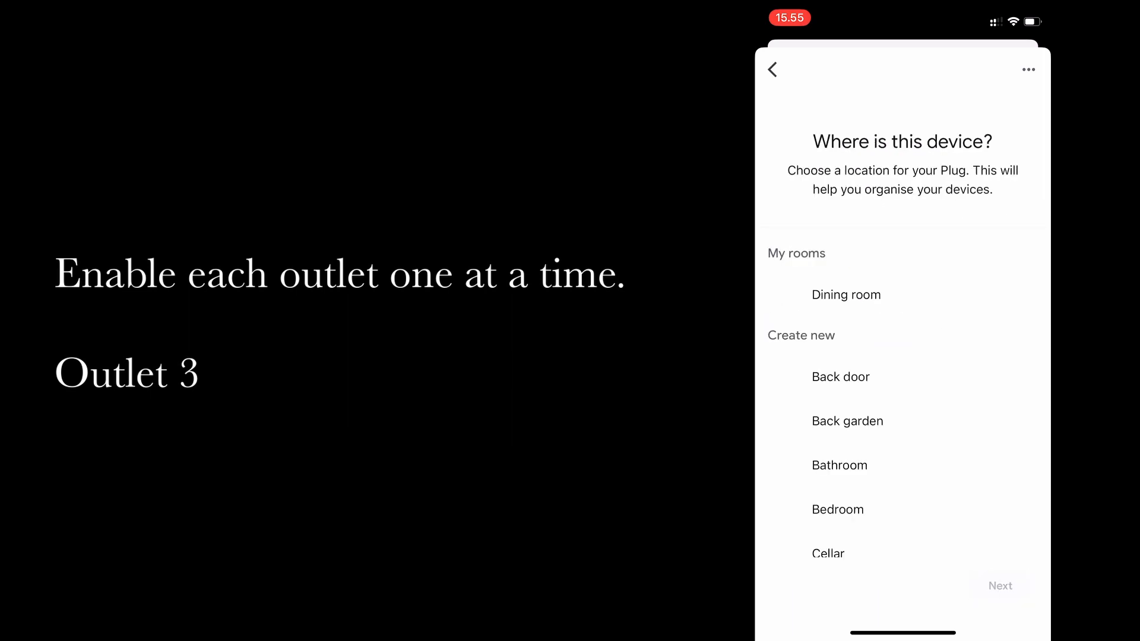
scroll(down, 3)
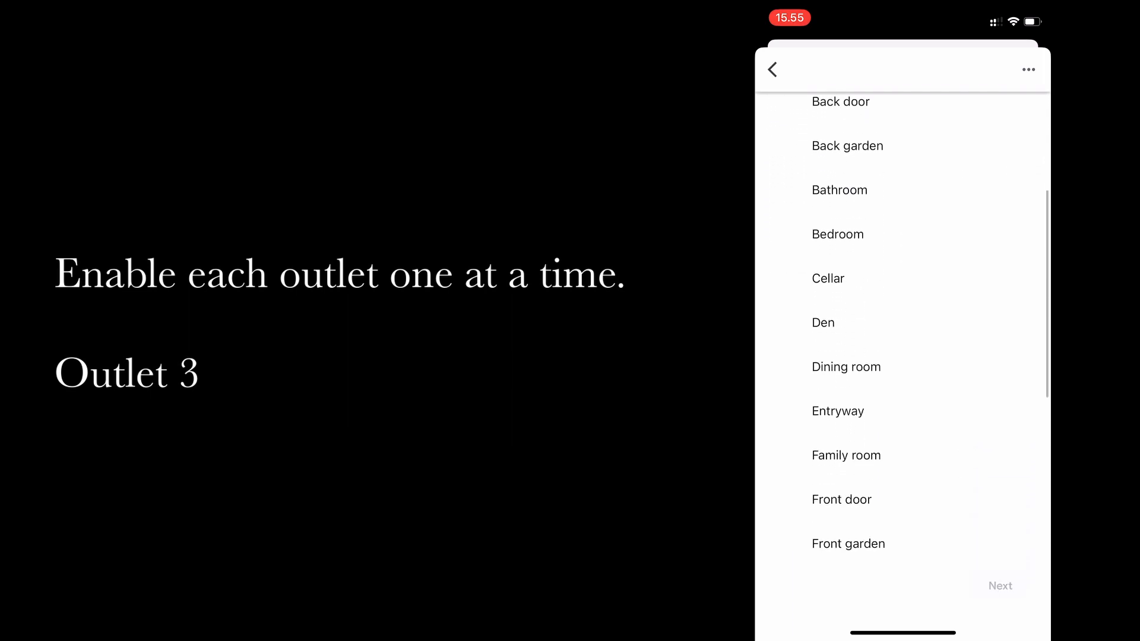
click(833, 366)
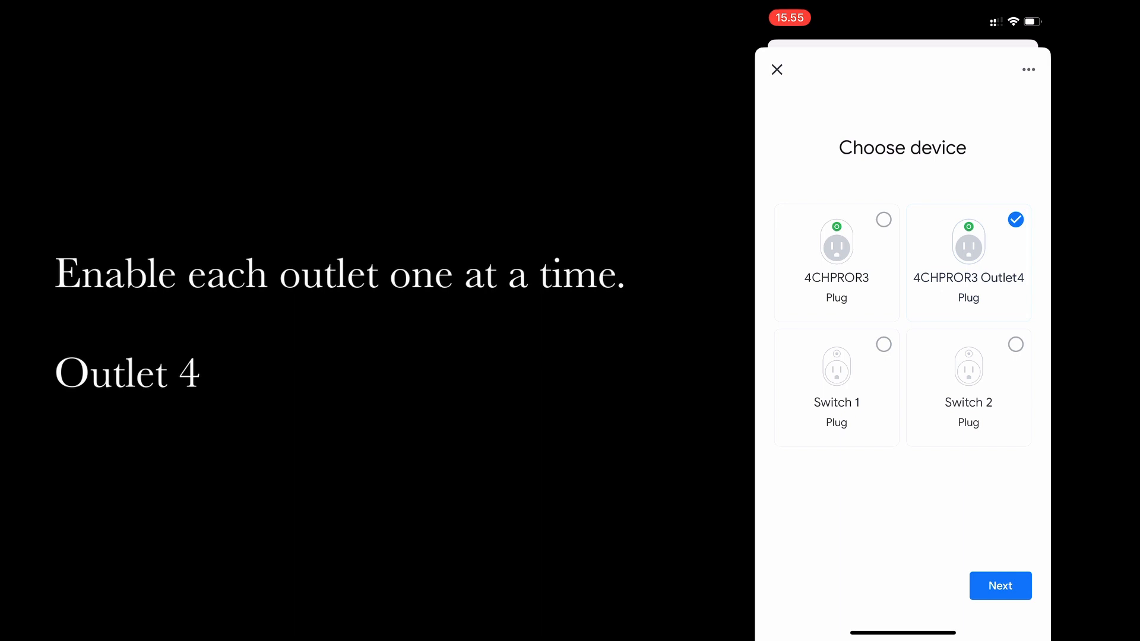
click(1000, 586)
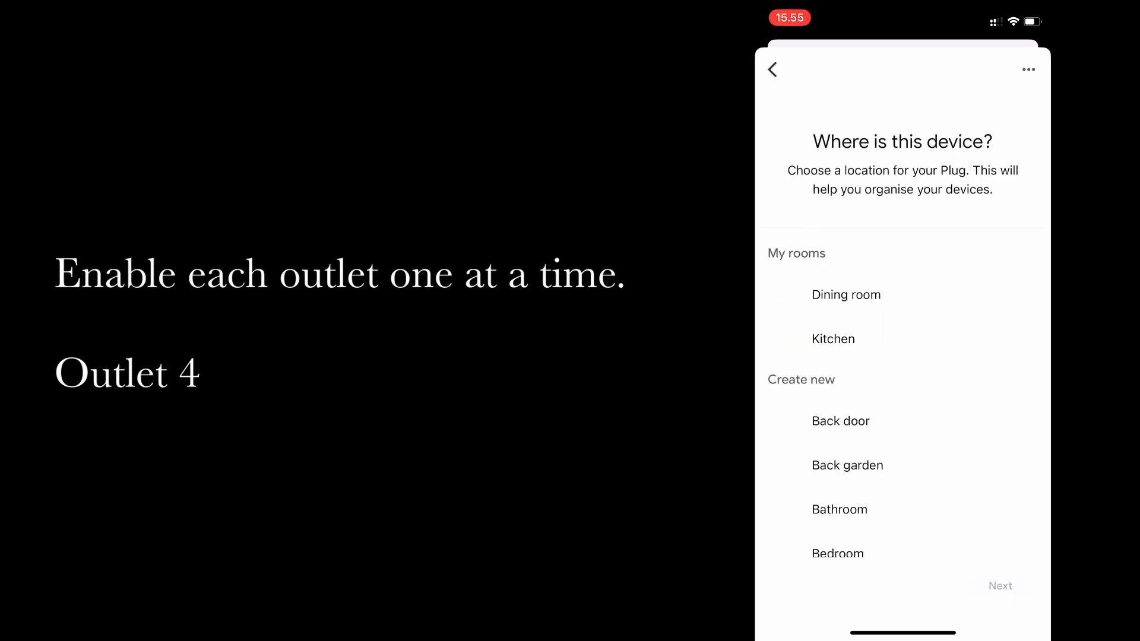
click(832, 338)
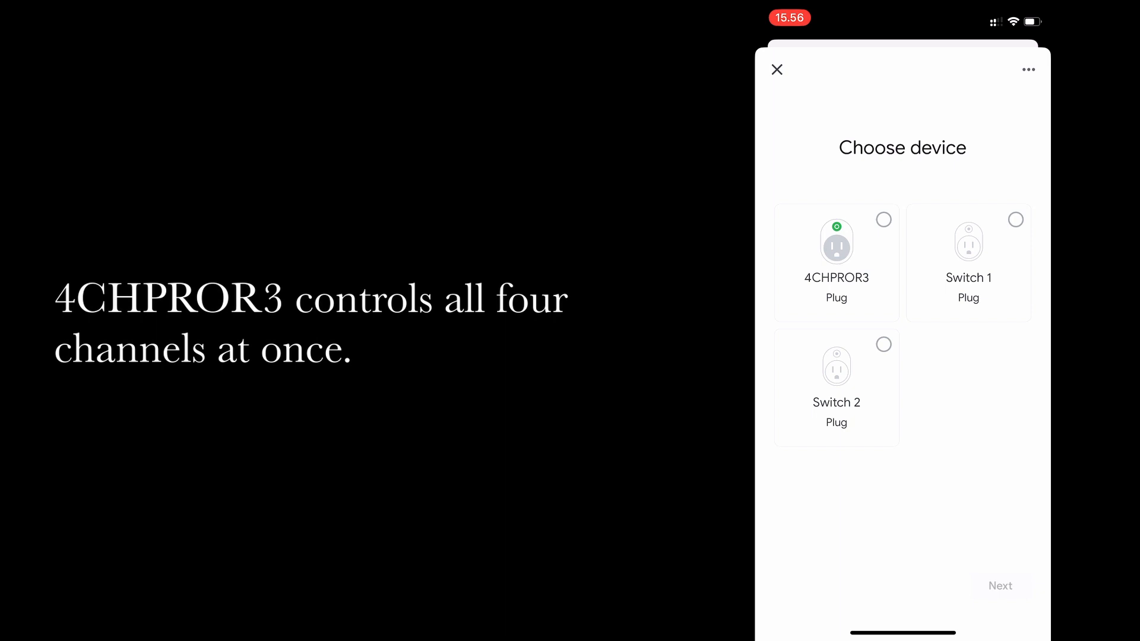
Leave device setup and view 4CHPROR3 Outlet1's control page from the Home list
click(777, 69)
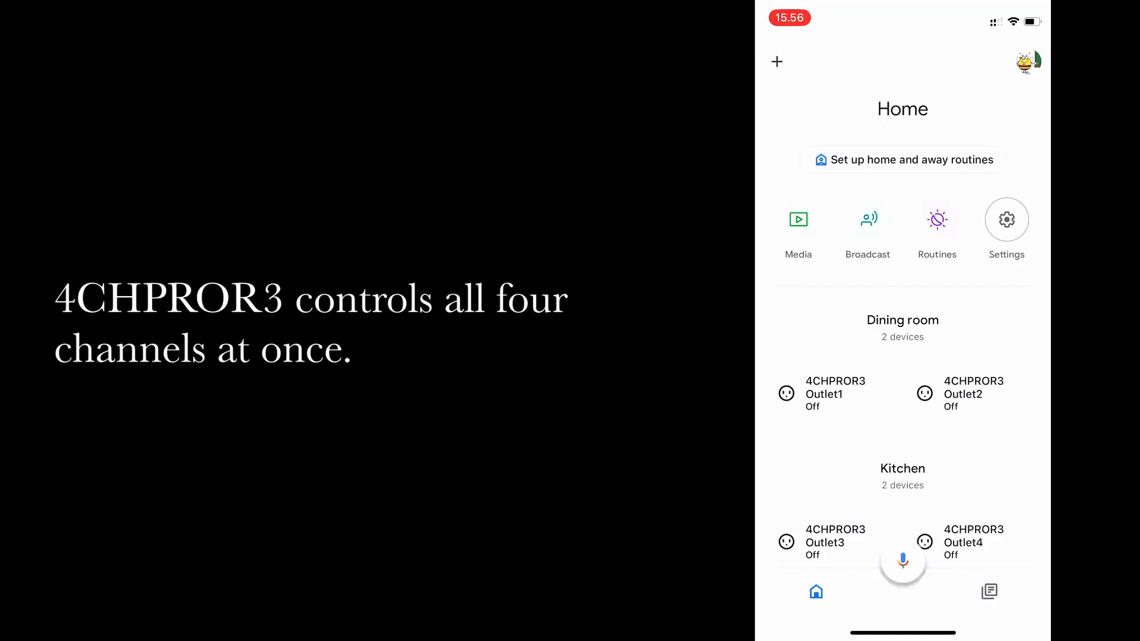
scroll(down, 3)
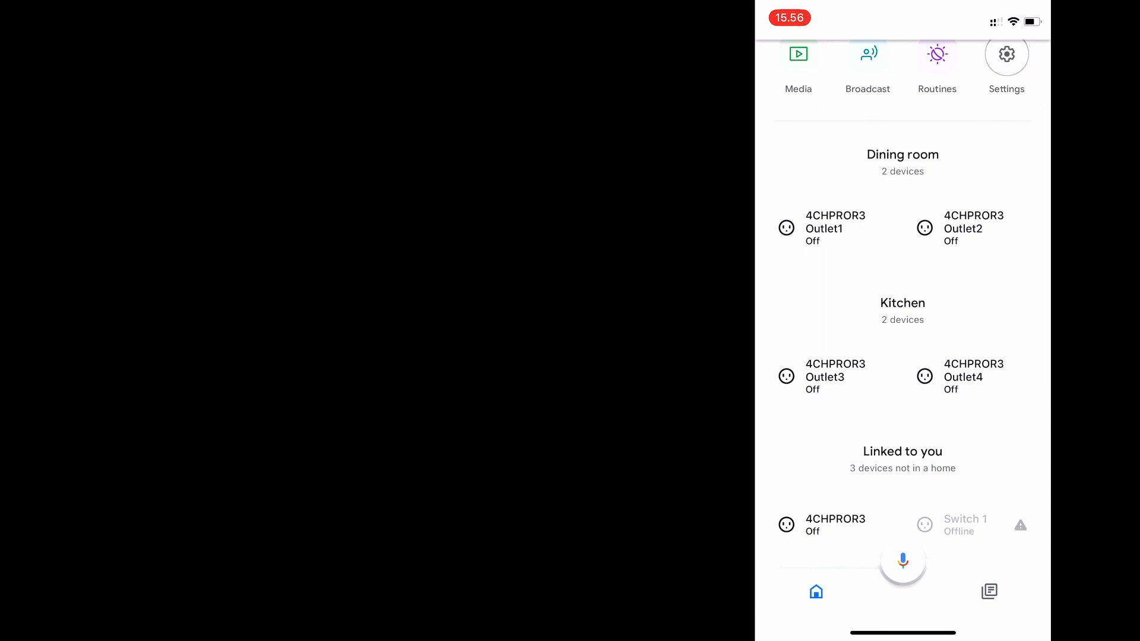
click(824, 228)
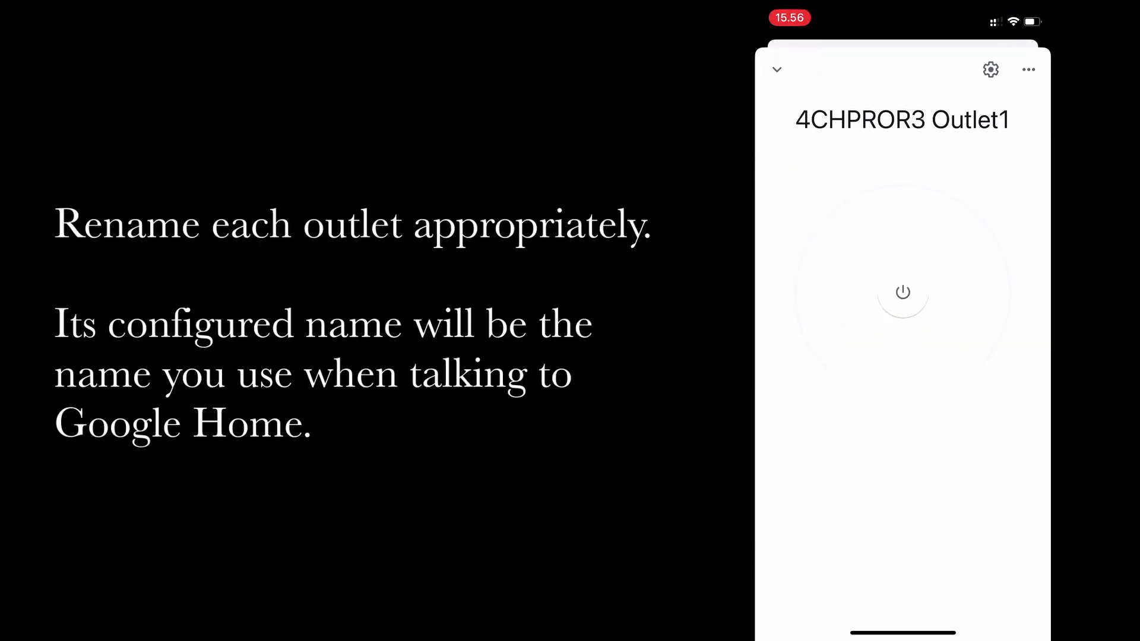
Rename 4CHPROR3 Outlet1 to 'Outlet1' in its device settings and return home
click(990, 69)
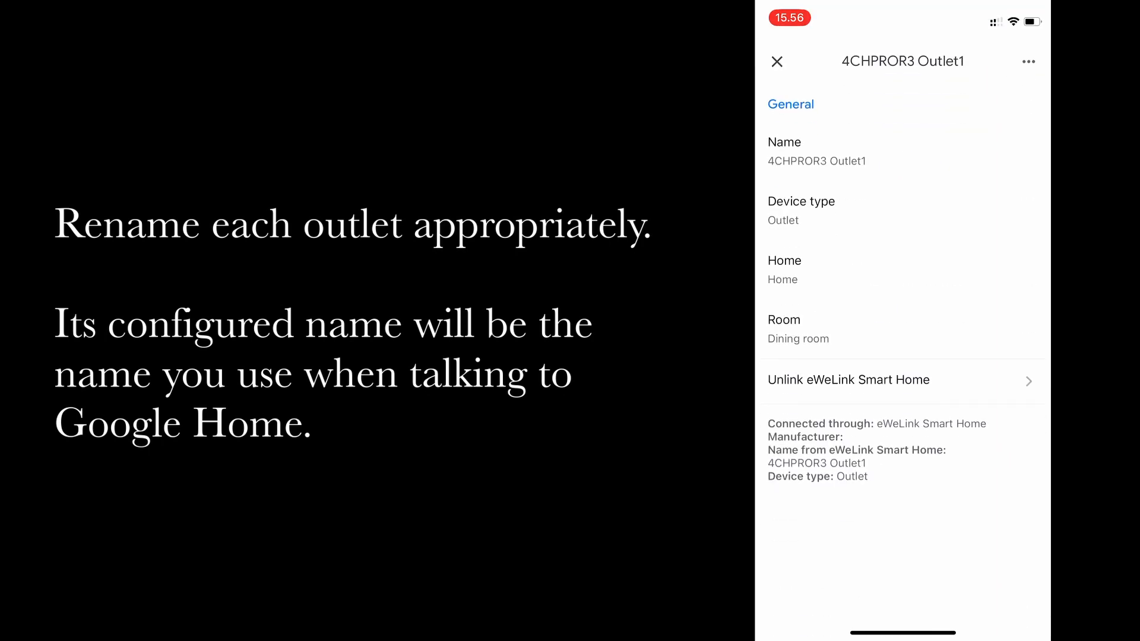
click(815, 160)
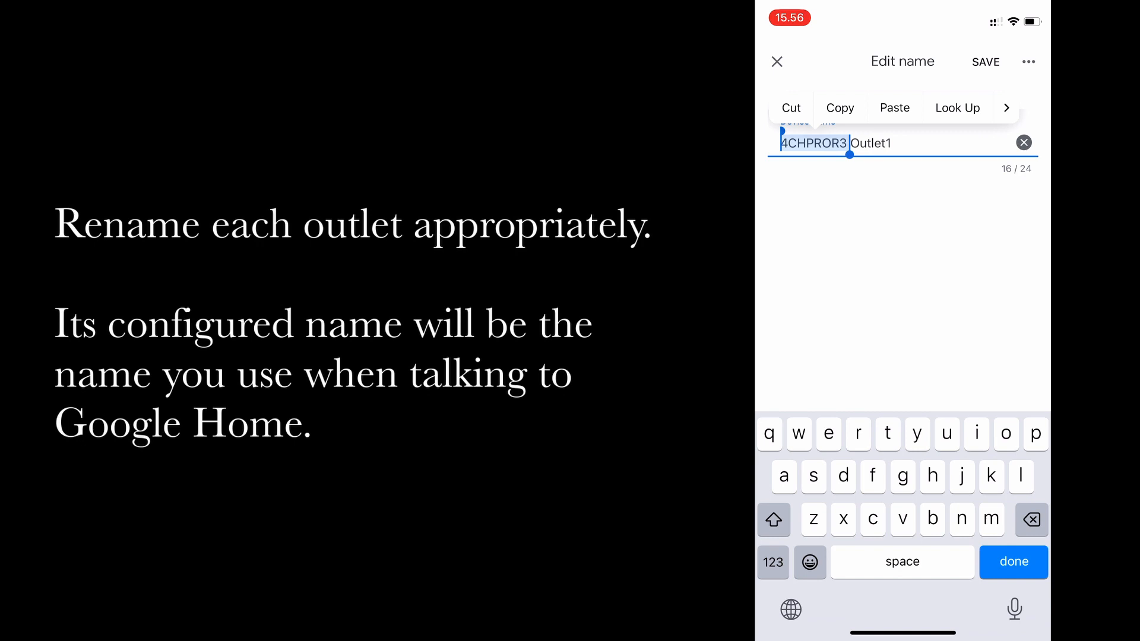
click(791, 108)
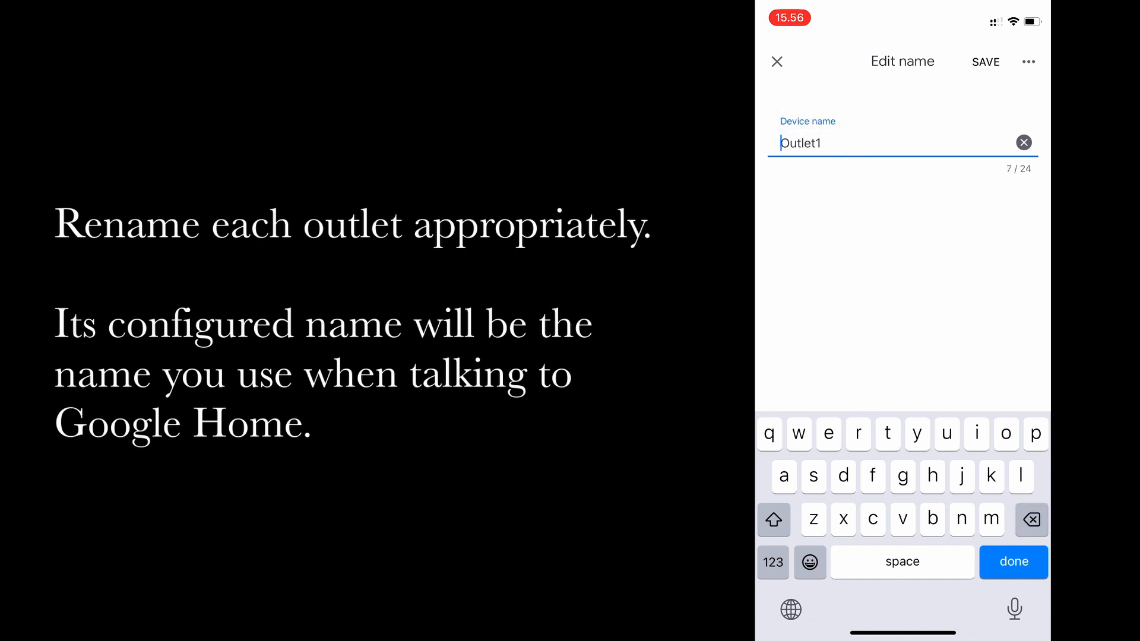
click(985, 62)
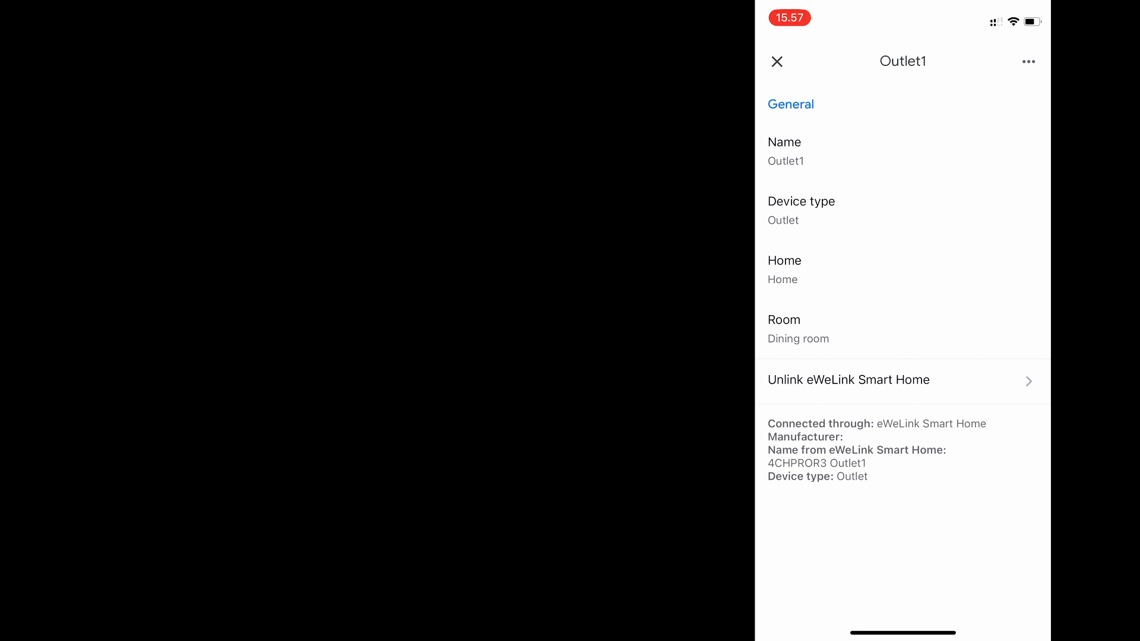
click(777, 61)
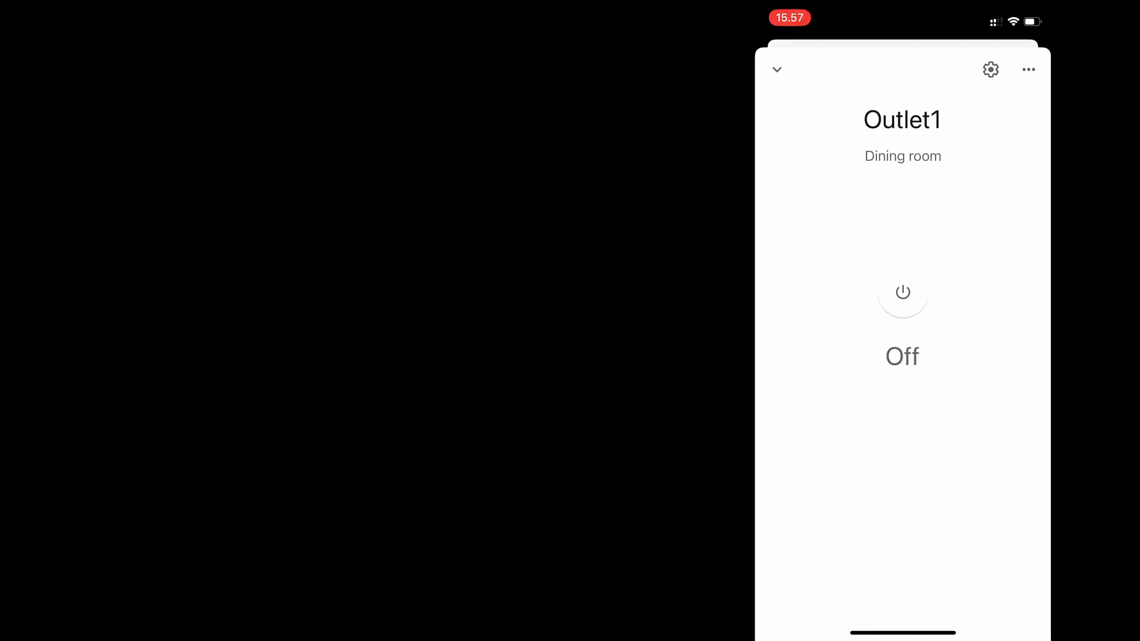
click(776, 69)
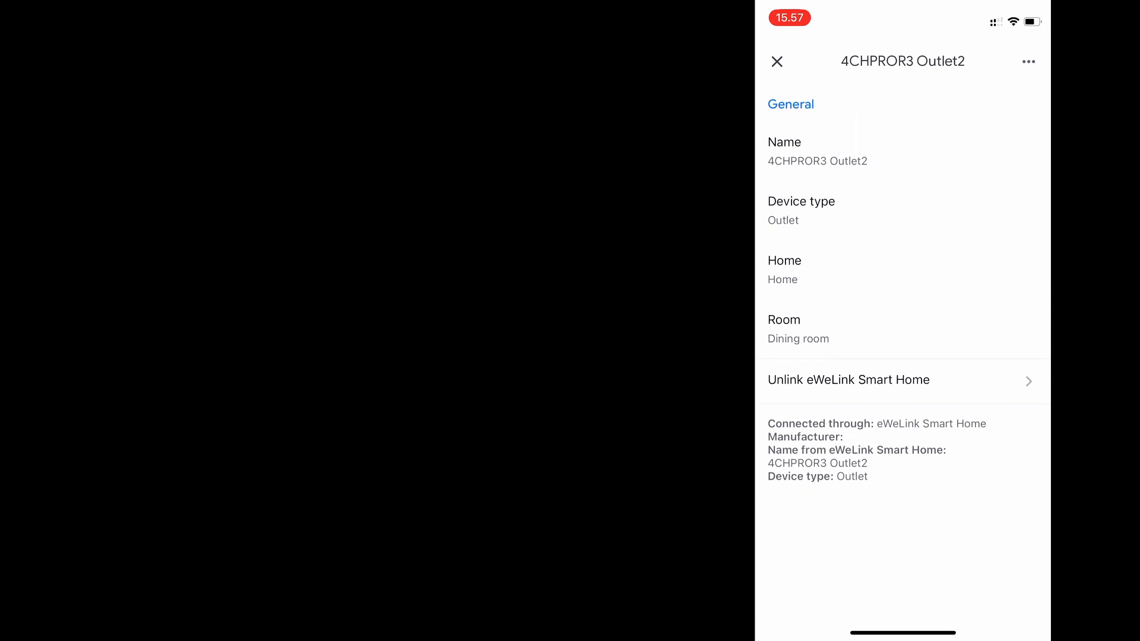
Rename 4CHPROR3 Outlet2 to 'Outlet2' in its device settings and return home
click(817, 160)
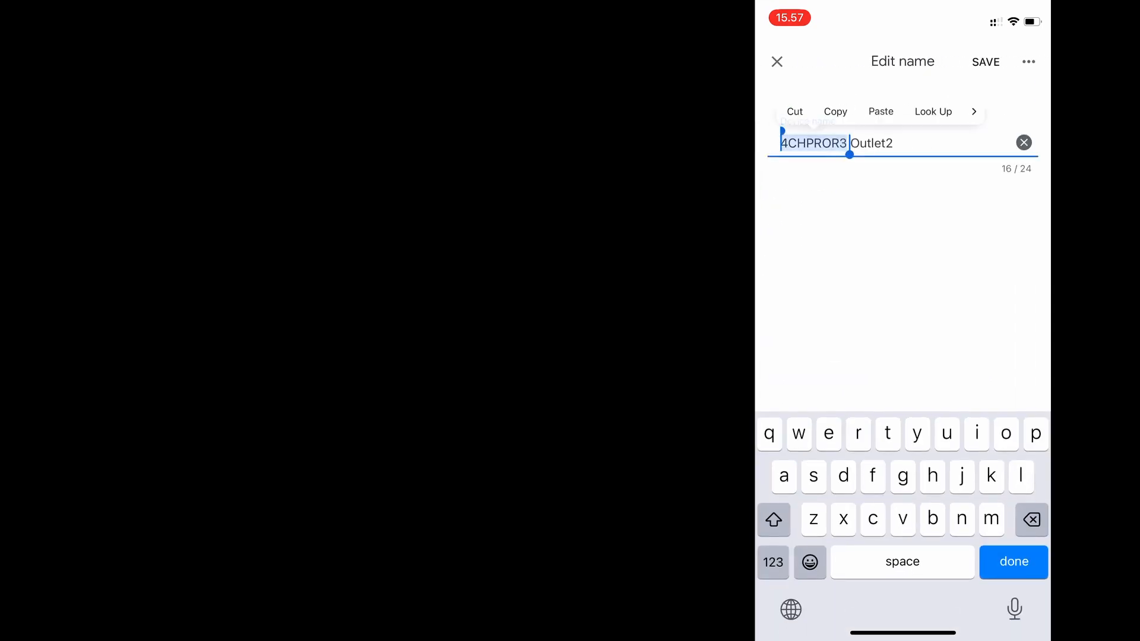
click(794, 111)
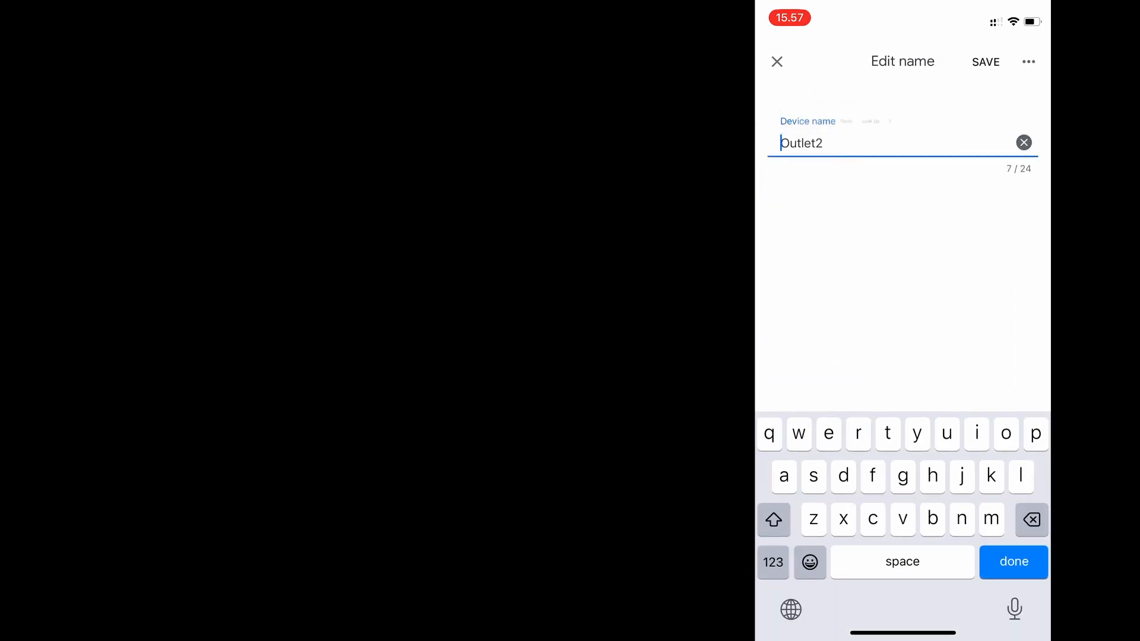
click(985, 62)
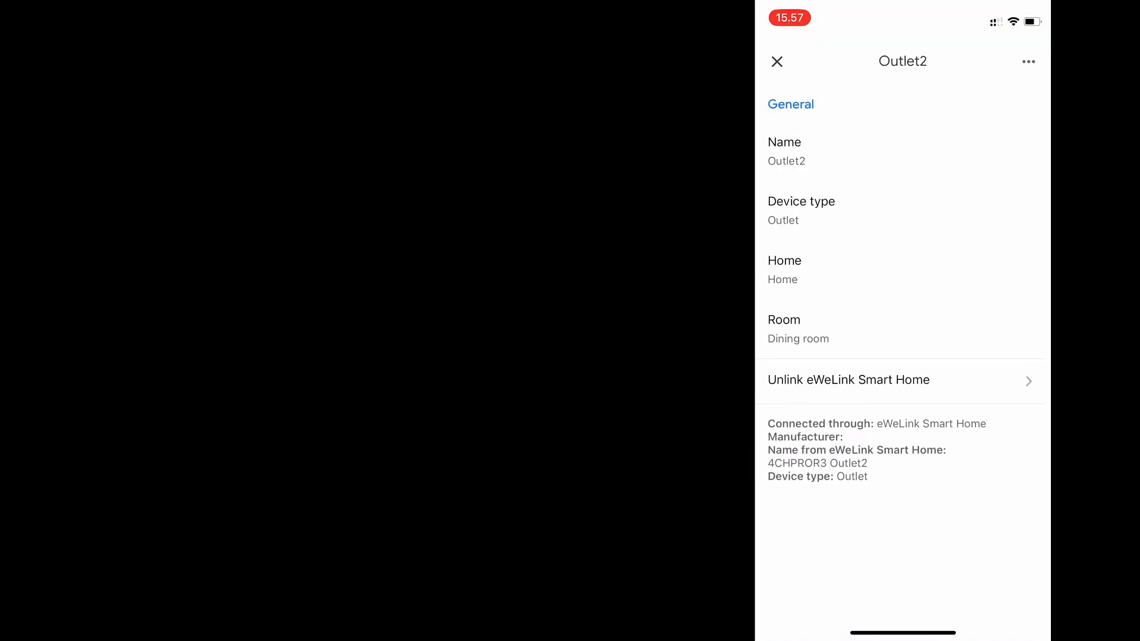
click(776, 61)
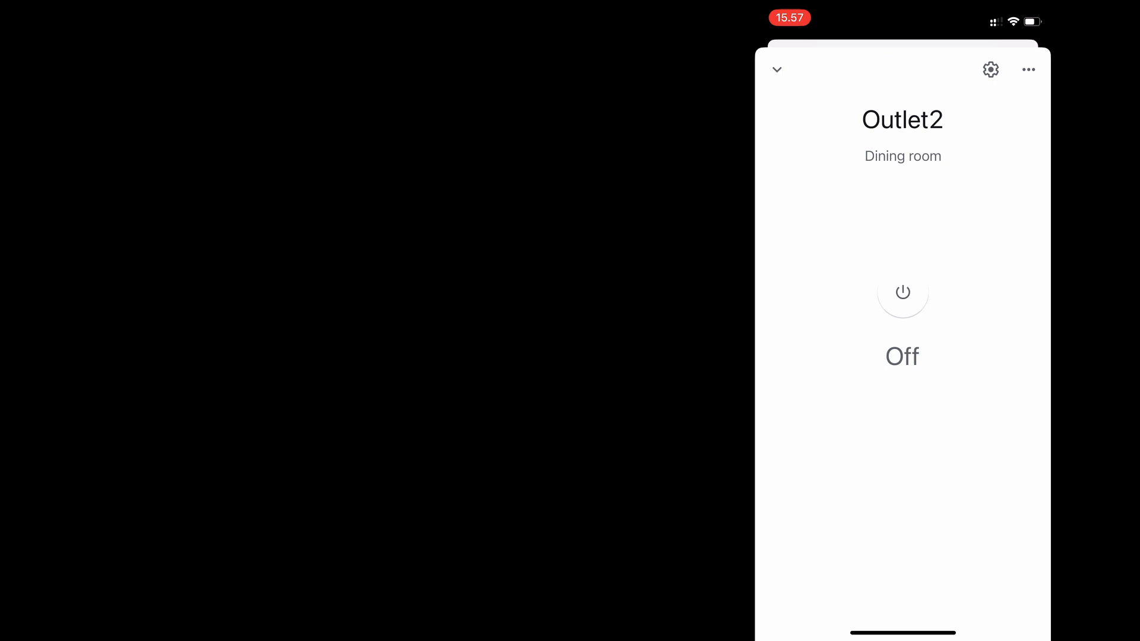
click(776, 69)
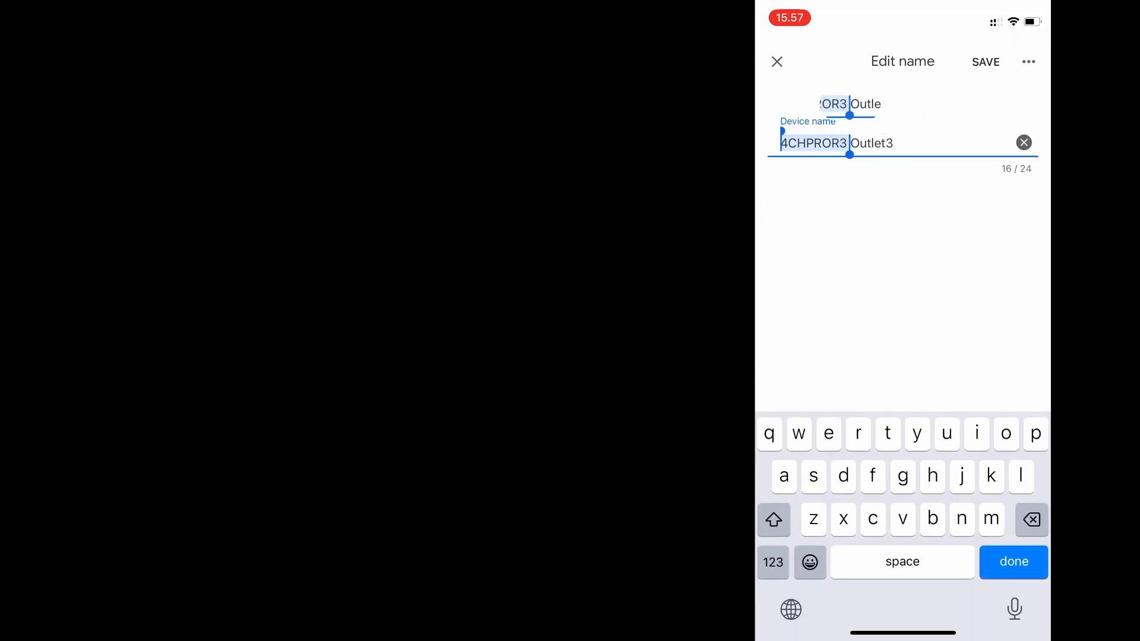
Rename the Kitchen outlets to 'Outlet3' and 'Outlet4', removing the 4CHPROR3 prefix
click(985, 62)
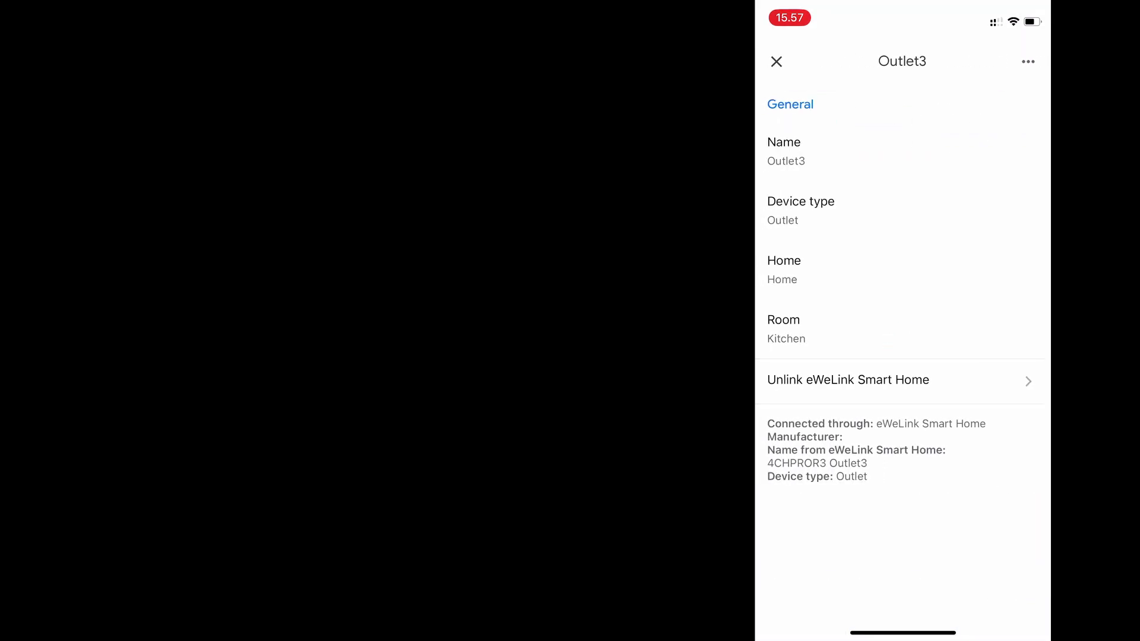
click(775, 62)
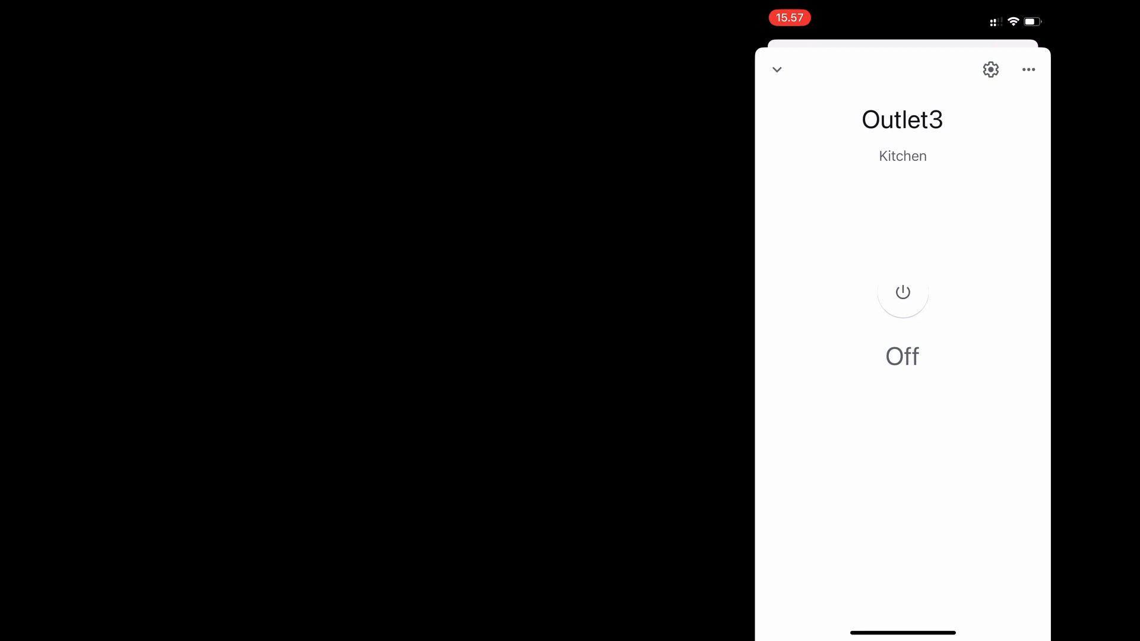
click(776, 69)
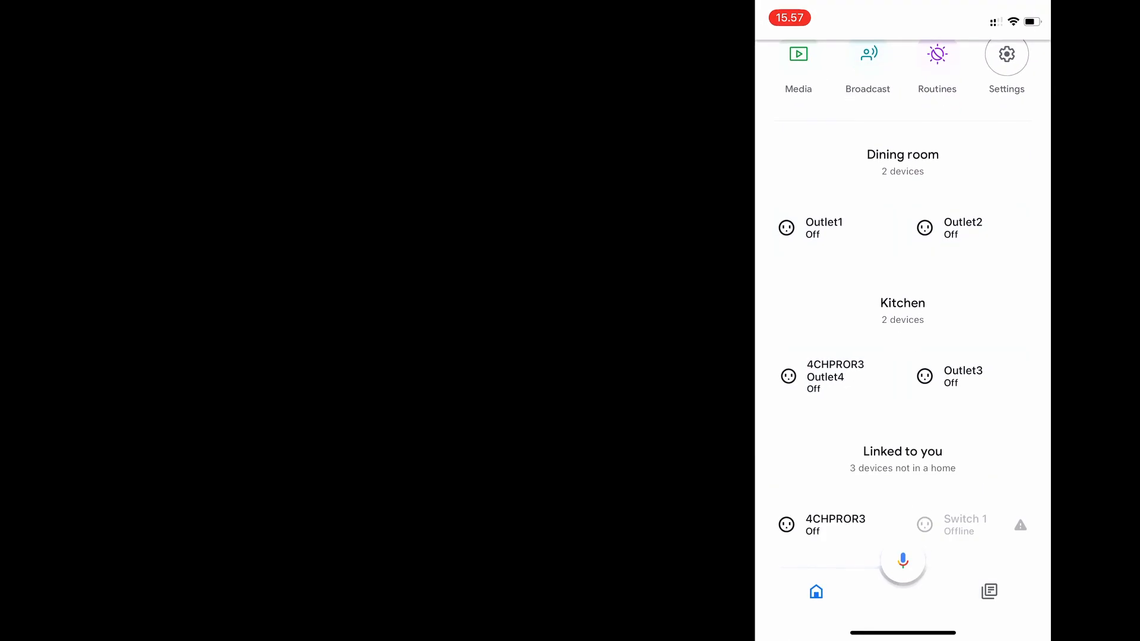
click(825, 377)
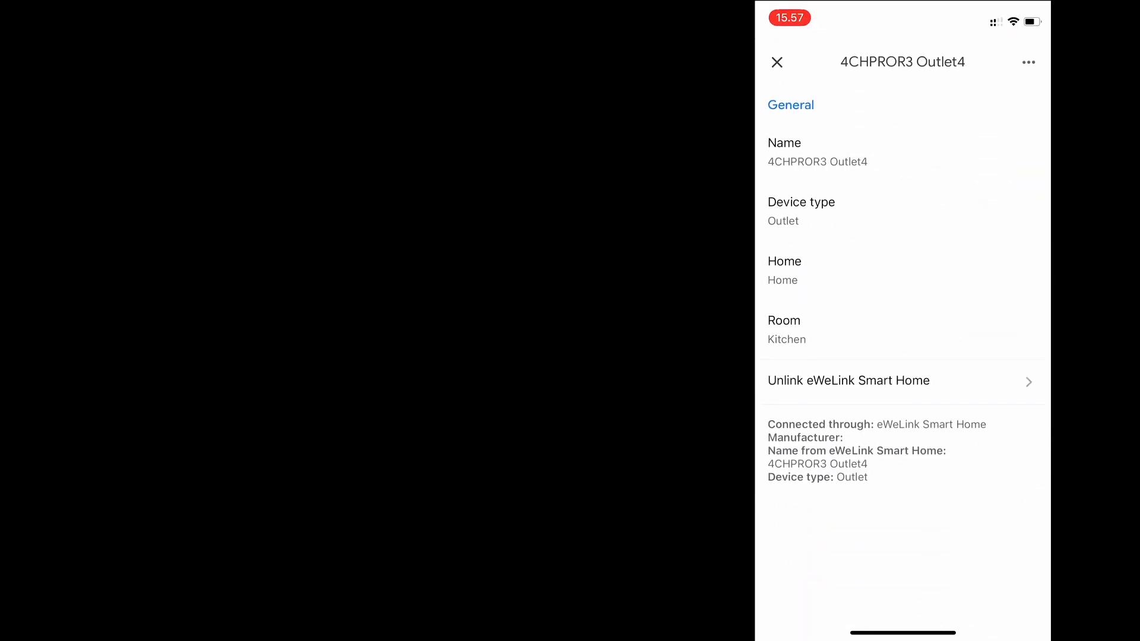
click(816, 161)
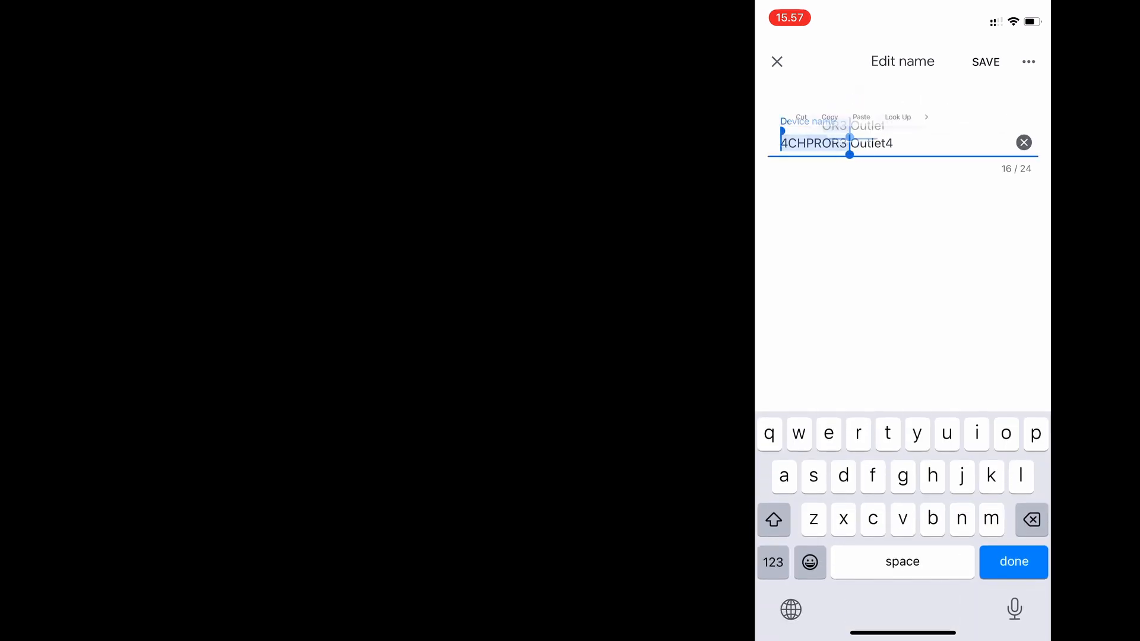
click(985, 62)
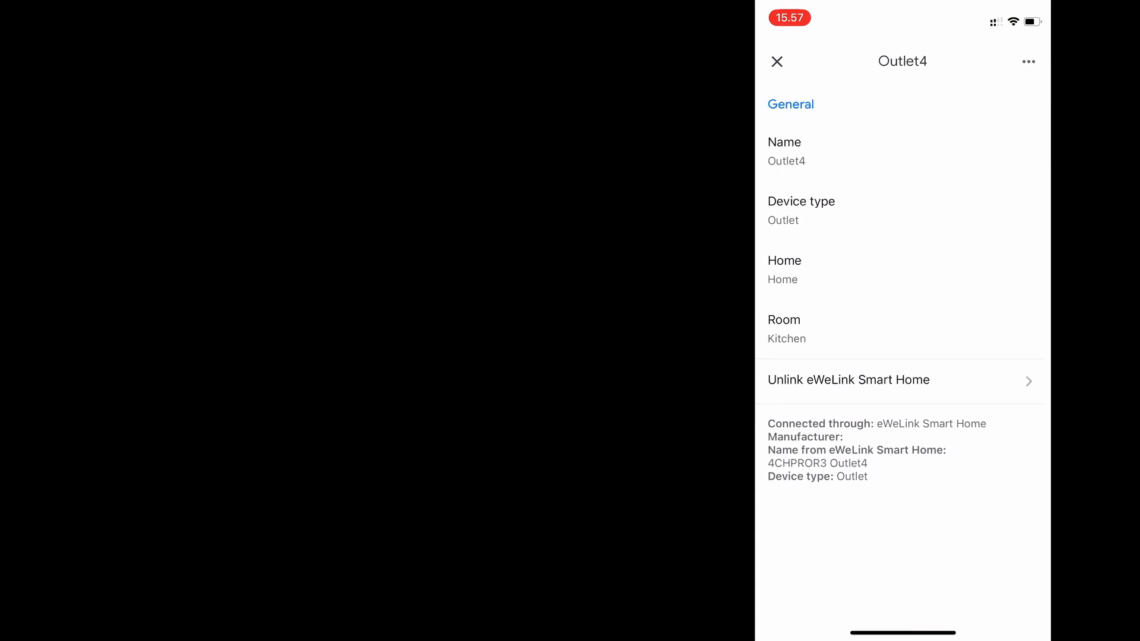